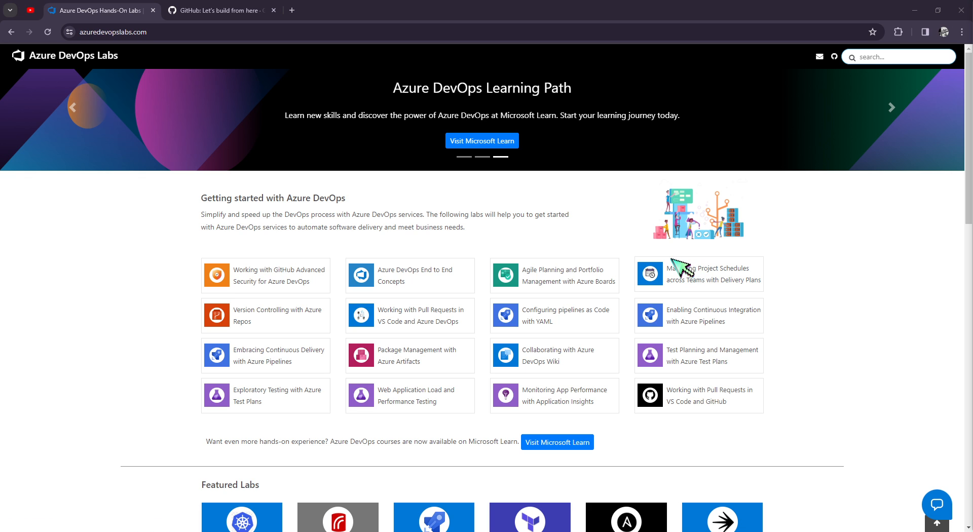
pyautogui.scroll(-3)
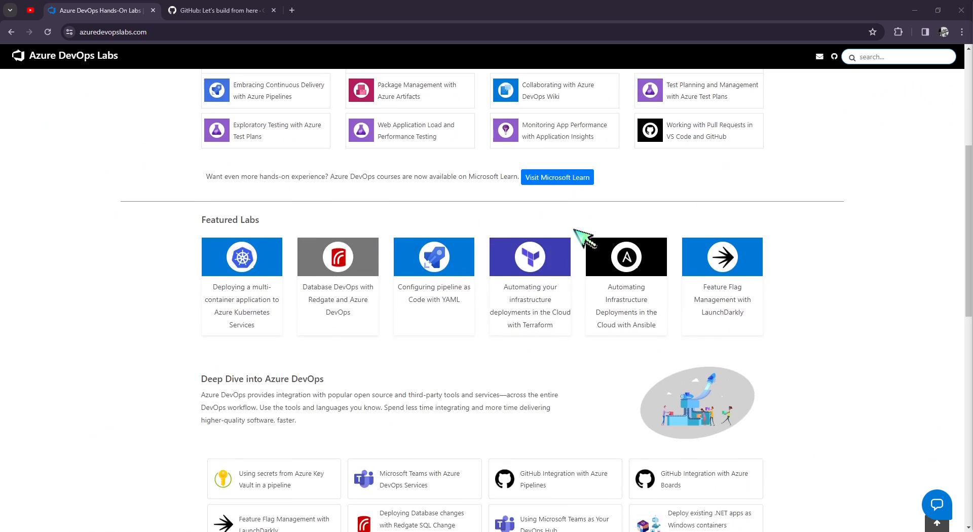
pyautogui.scroll(-3)
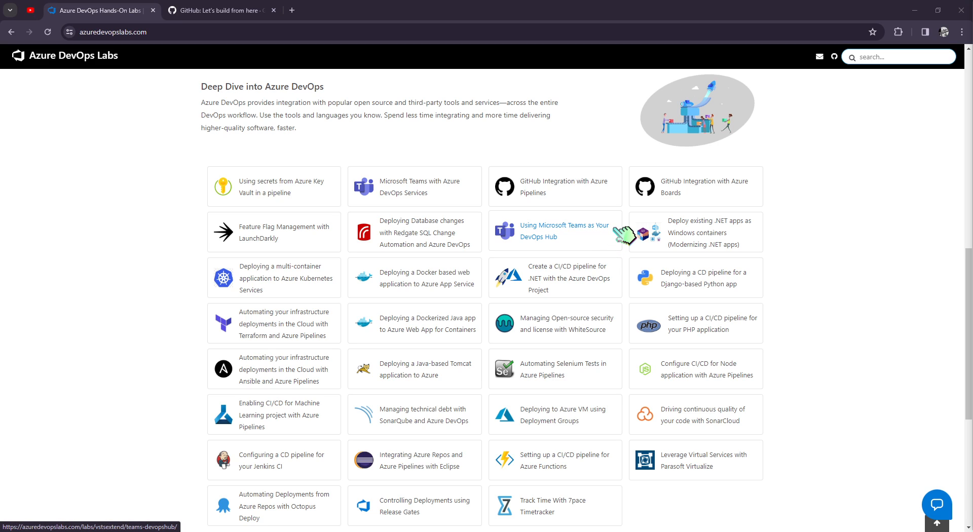
pyautogui.scroll(-3)
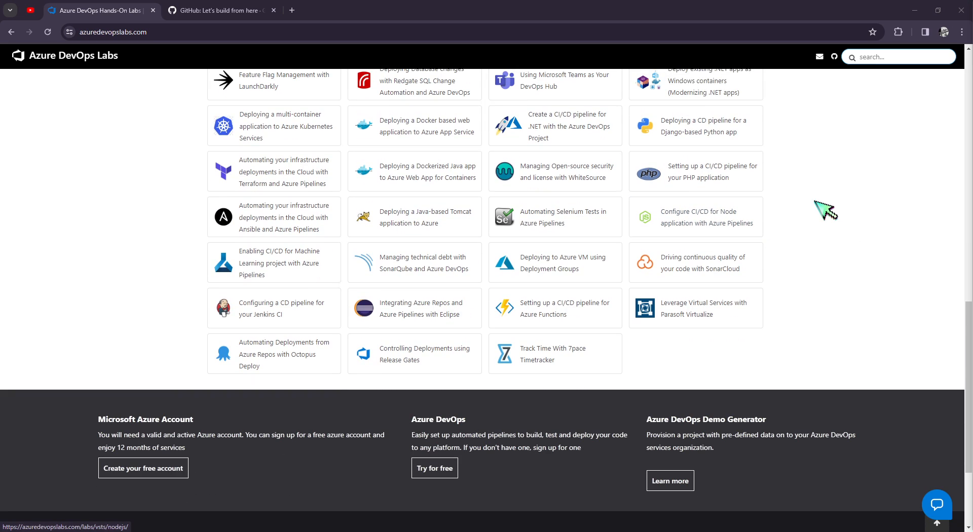
pyautogui.scroll(3)
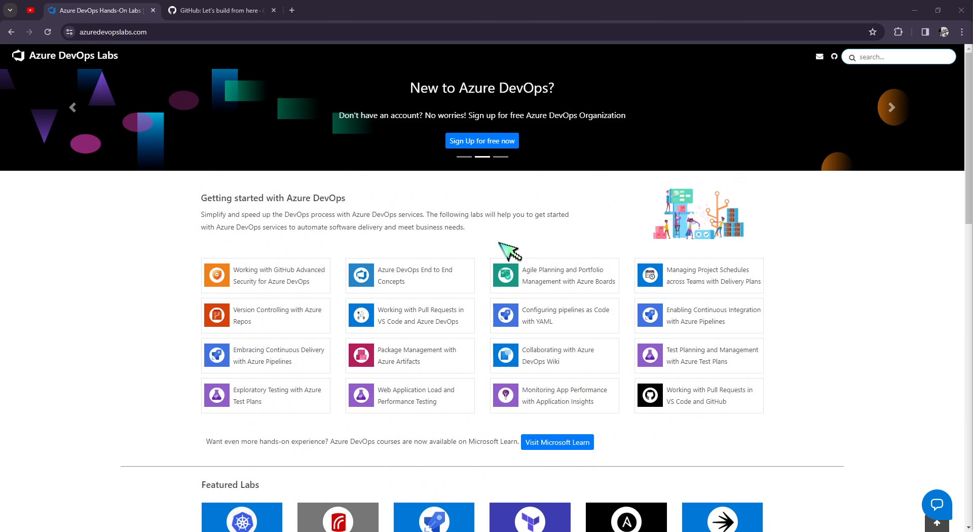
pyautogui.scroll(-3)
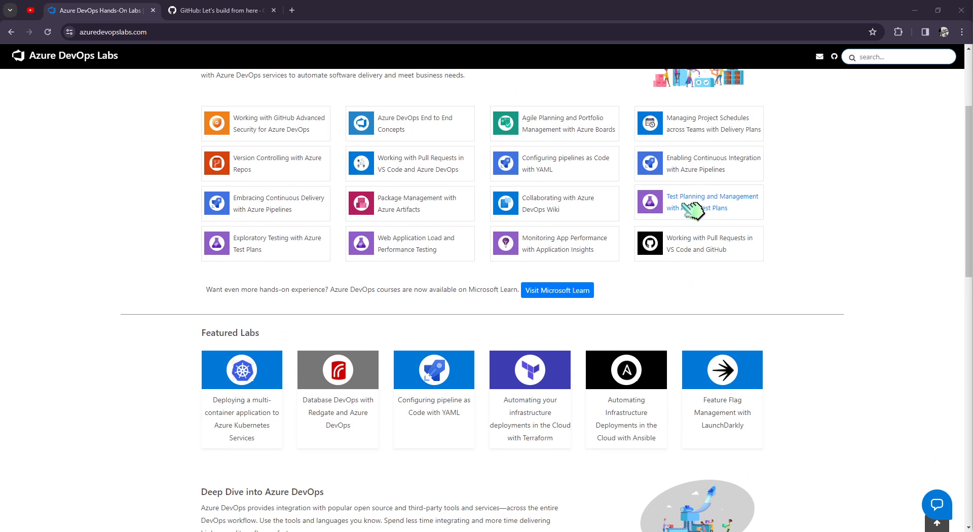
pyautogui.moveTo(724, 206)
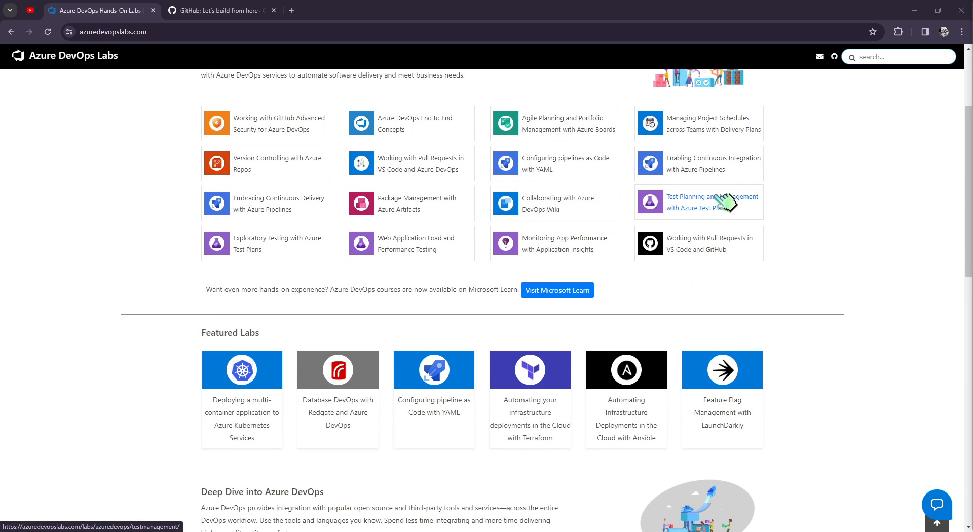
pyautogui.moveTo(852, 205)
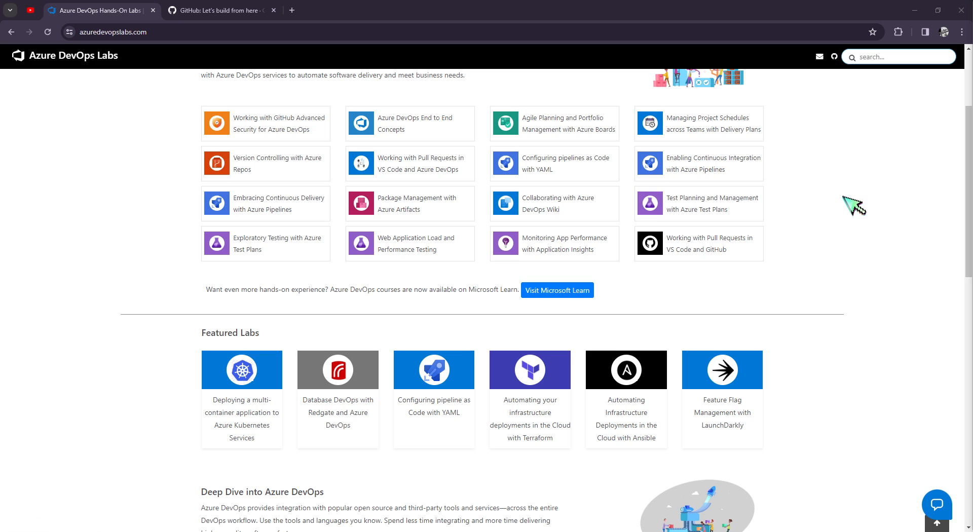
pyautogui.moveTo(888, 192)
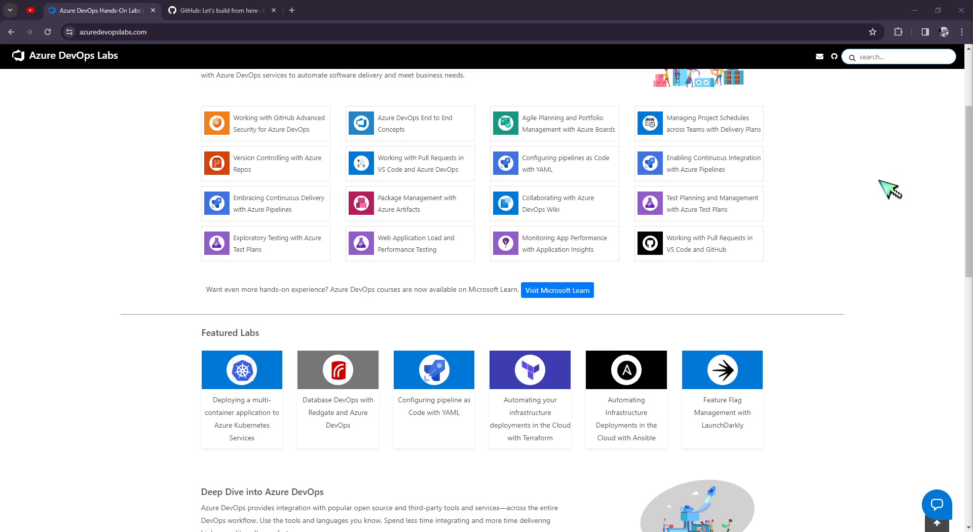
pyautogui.moveTo(884, 189)
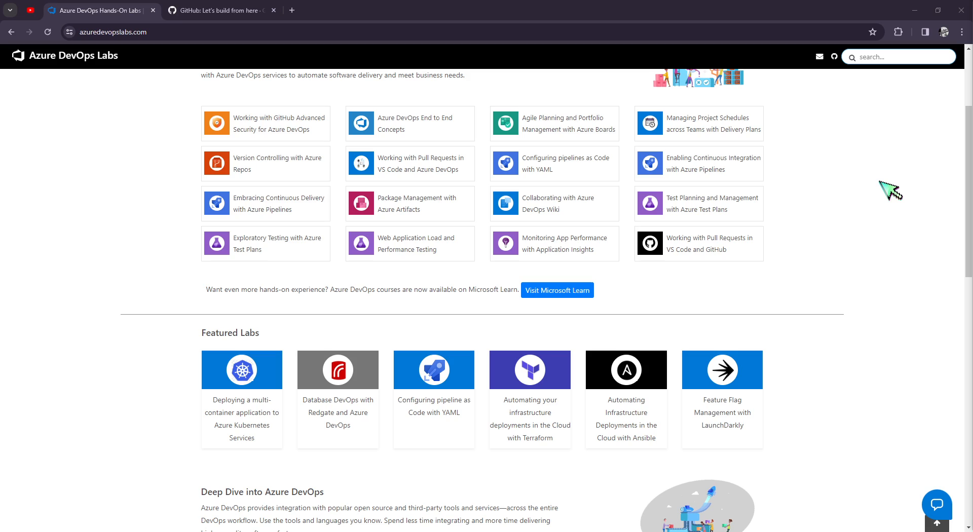
pyautogui.moveTo(888, 193)
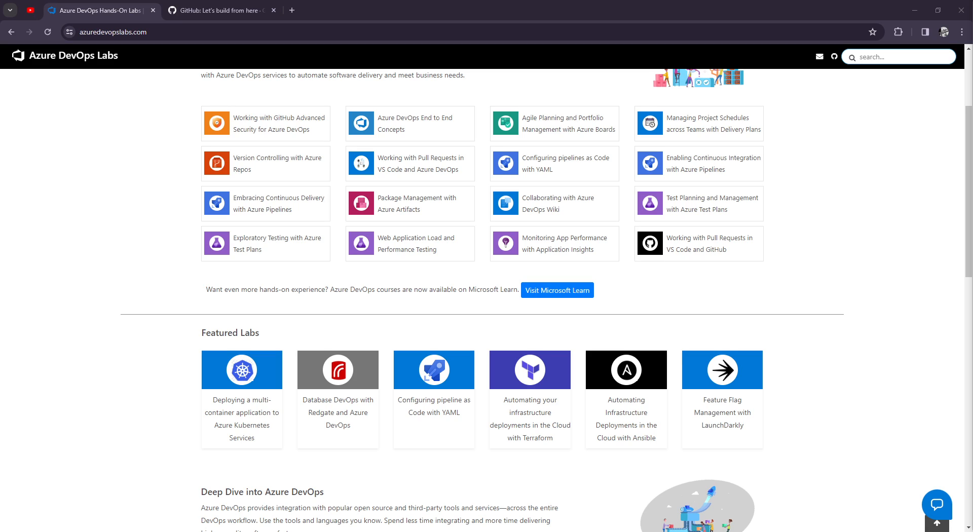
pyautogui.moveTo(825, 275)
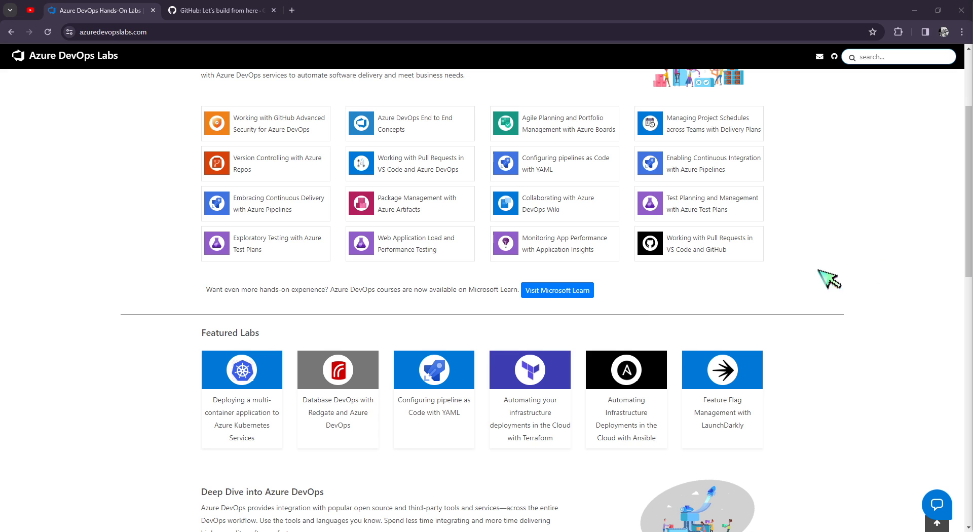
pyautogui.scroll(-3)
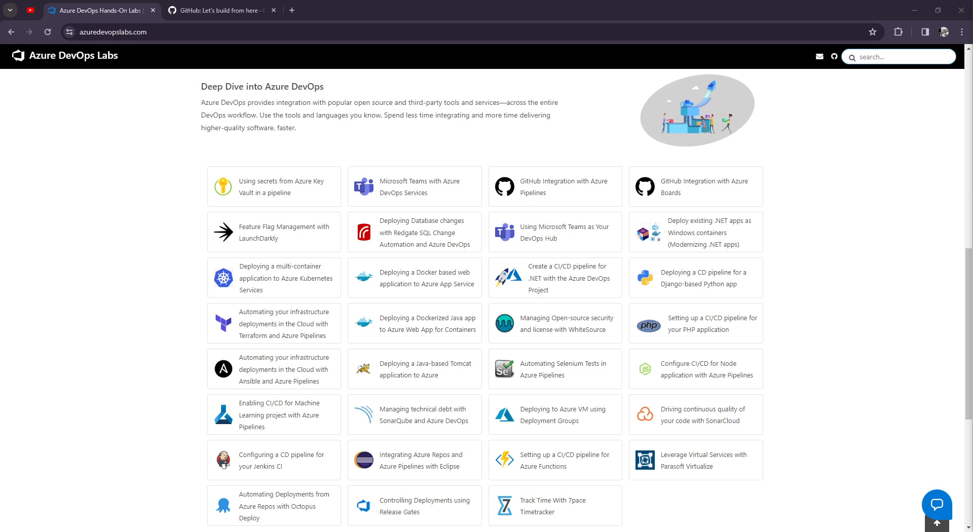
pyautogui.moveTo(868, 162)
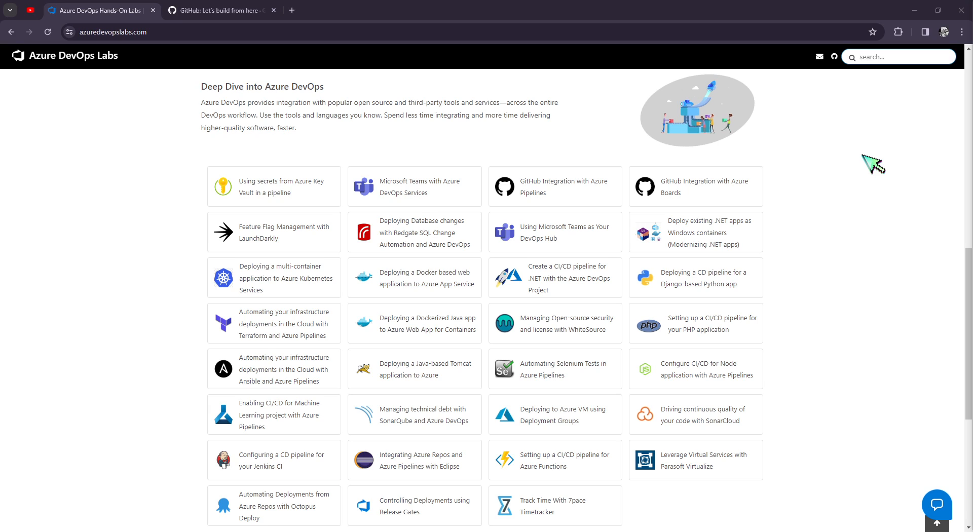